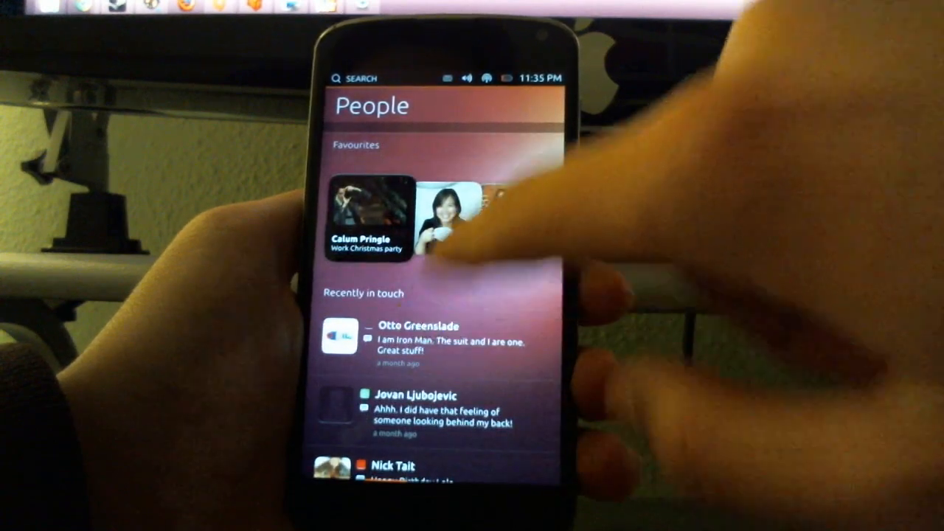
left_click_drag(472, 213, 353, 214)
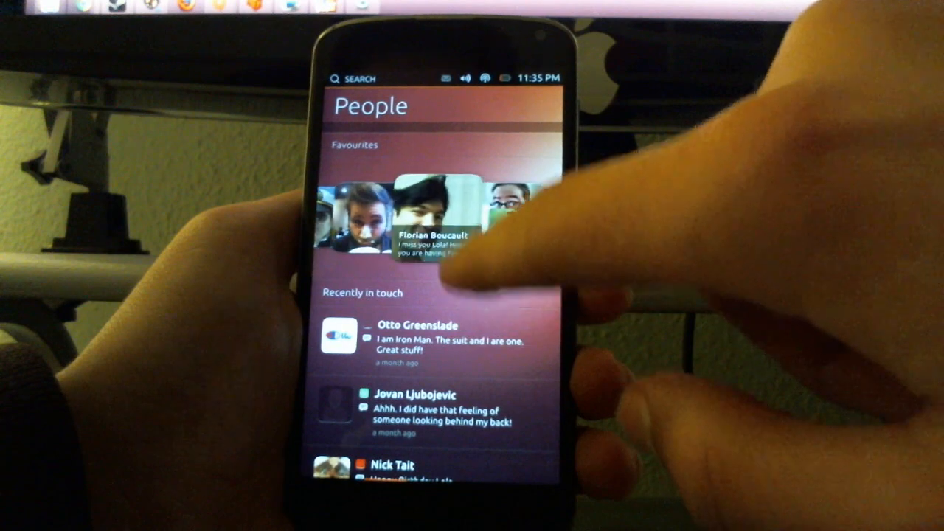
left_click(439, 213)
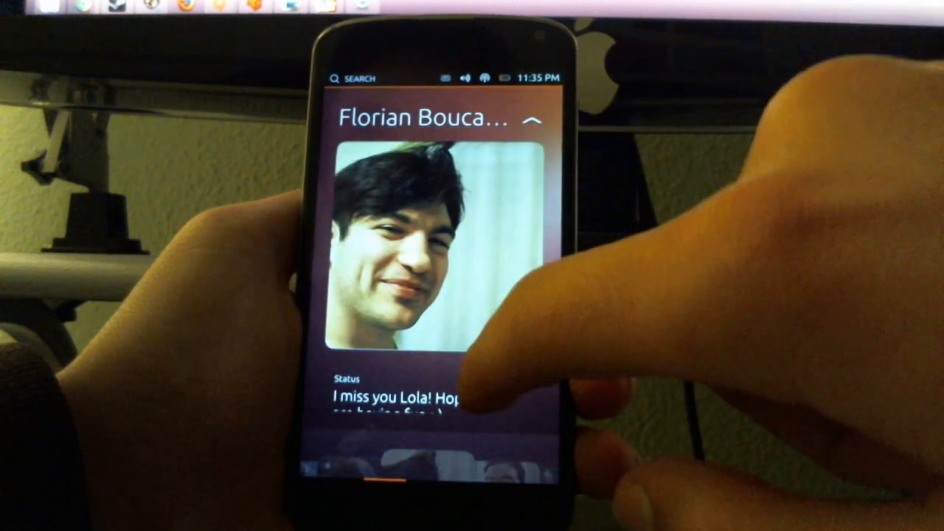
scroll("up", 3)
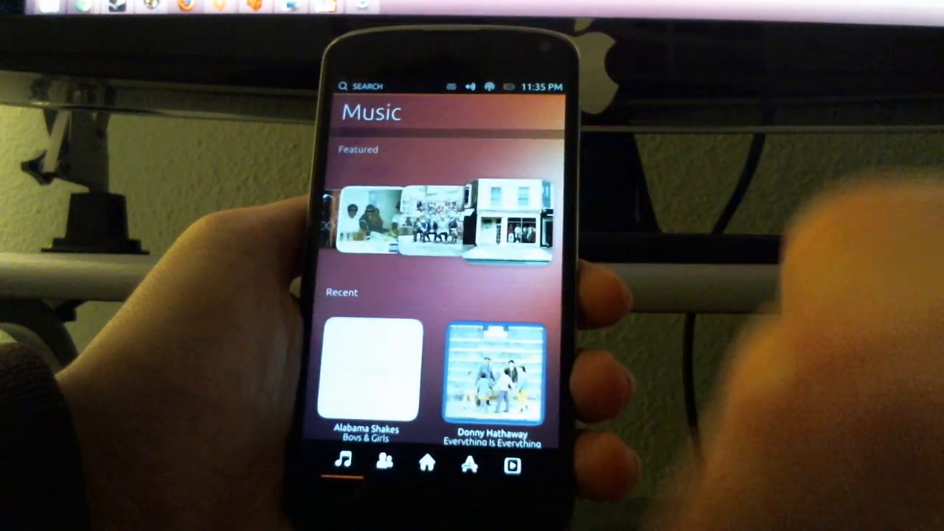
Step: Swipe the Music scope's Featured carousel to reveal more albums
left_click_drag(479, 217, 354, 218)
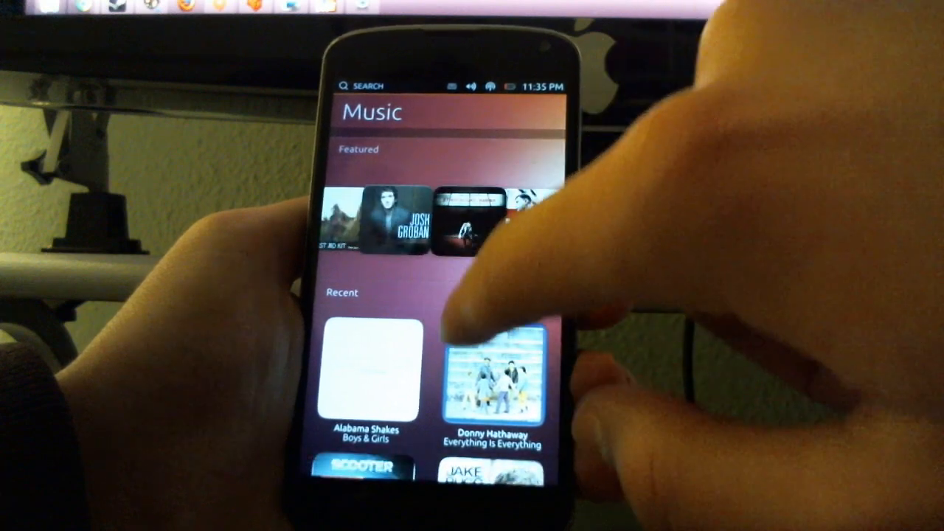
scroll("down", 3)
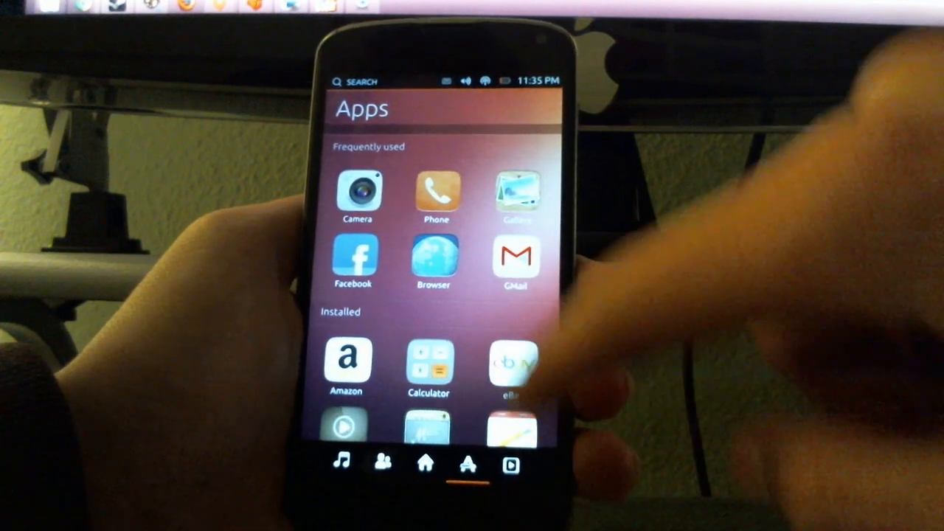
Step: View the Apps scope's Frequently used and Installed app sections
scroll("up", 3)
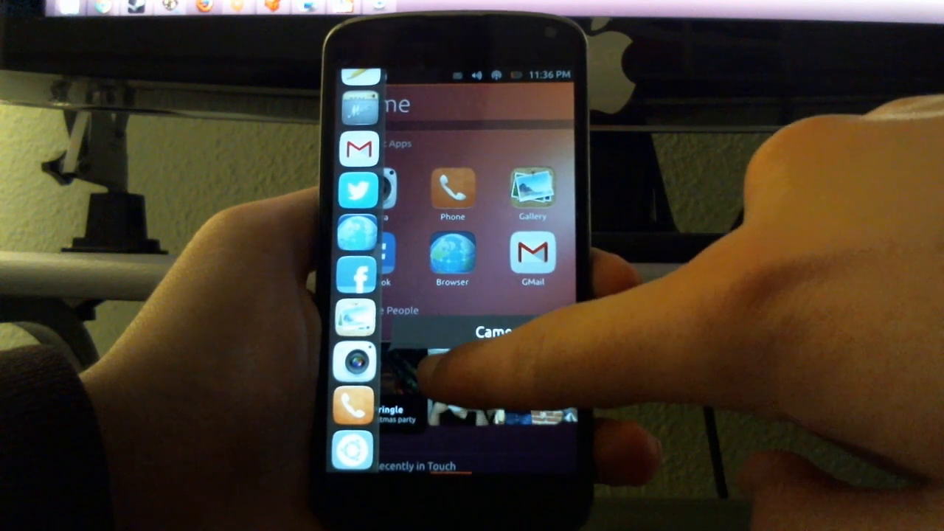
Step: Scroll the side launcher to reveal more pinned app icons
scroll("down", 3)
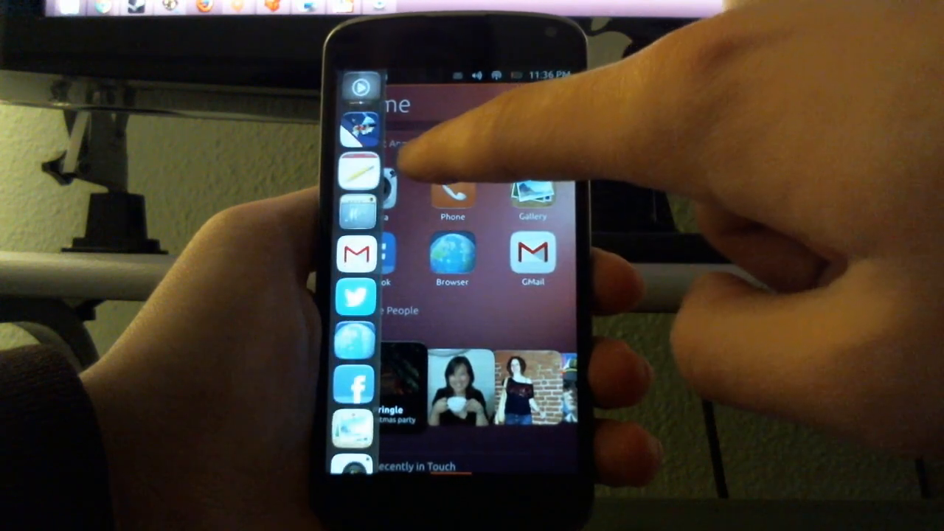